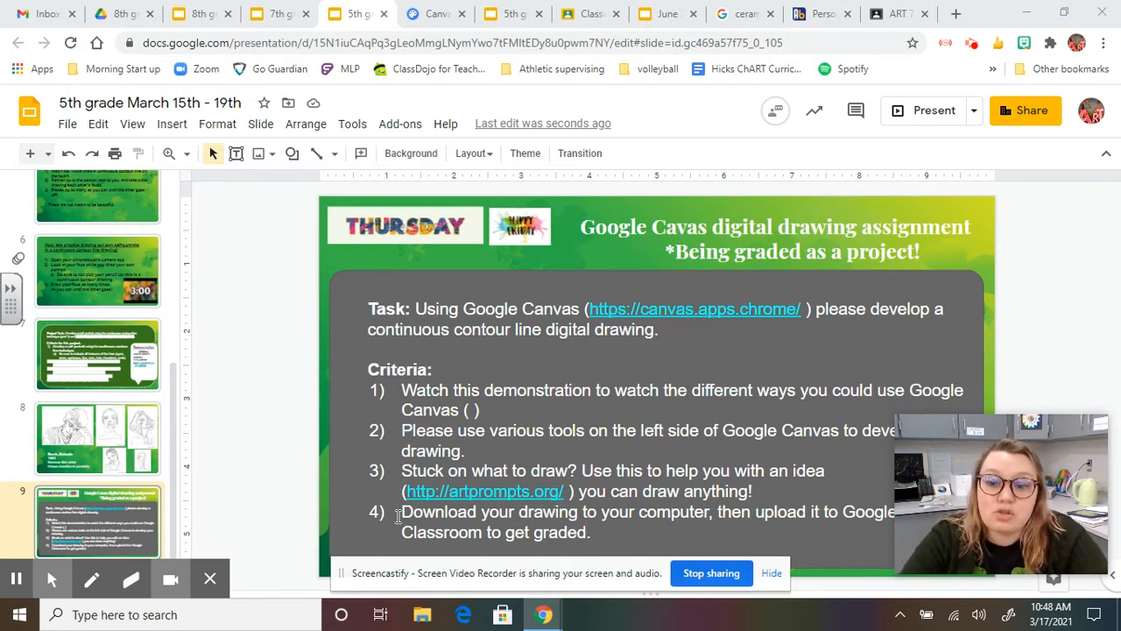
{"action": "mouse_move", "coordinate": [328, 455]}
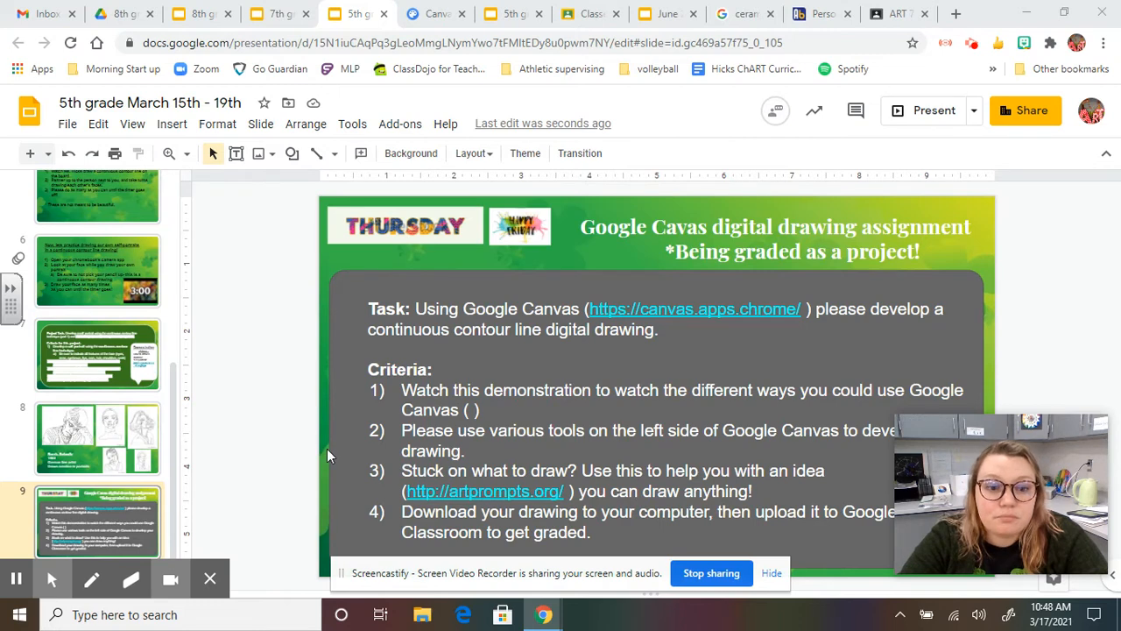
{"action": "mouse_move", "coordinate": [632, 302]}
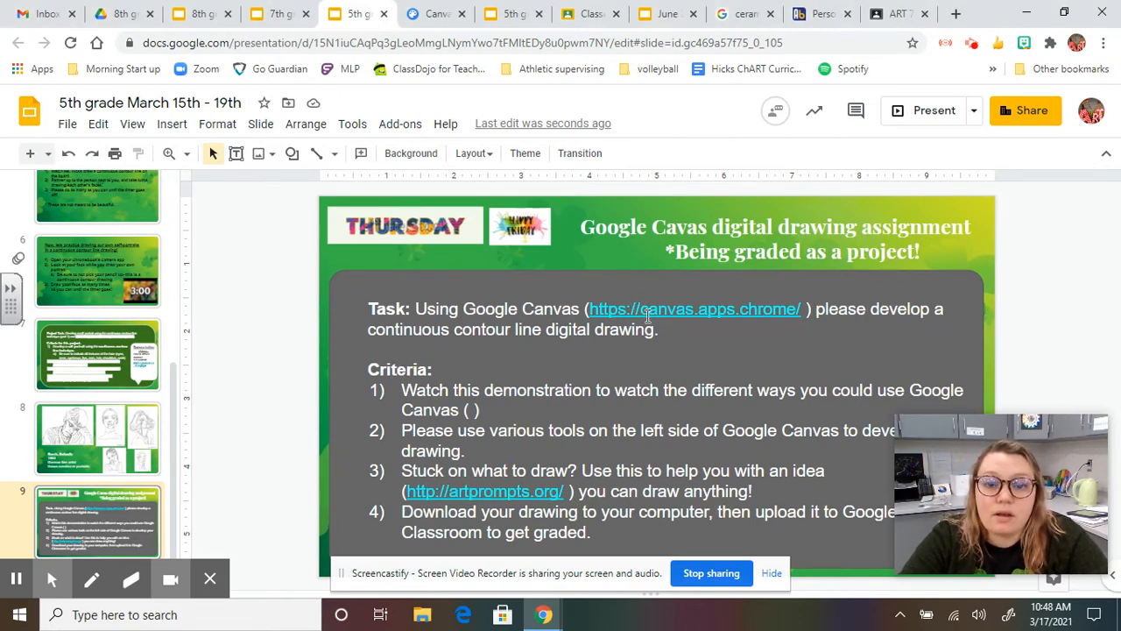
- Open Chrome Canvas from the canvas.apps.chrome link on the assignment slide
{"action": "left_click", "coordinate": [435, 13]}
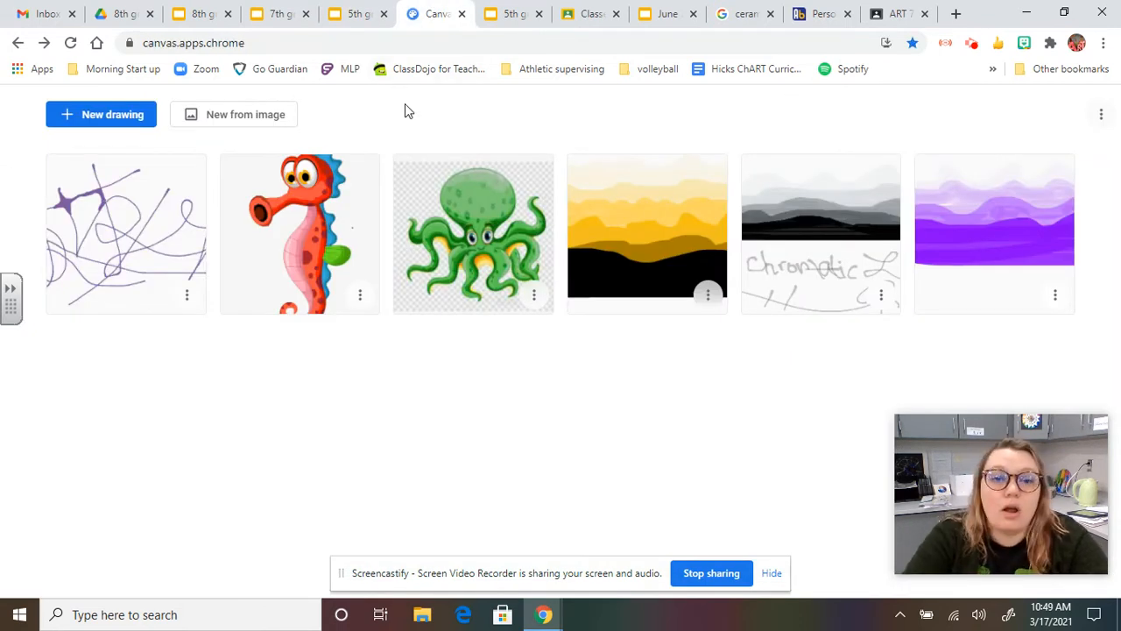
{"action": "mouse_move", "coordinate": [684, 96]}
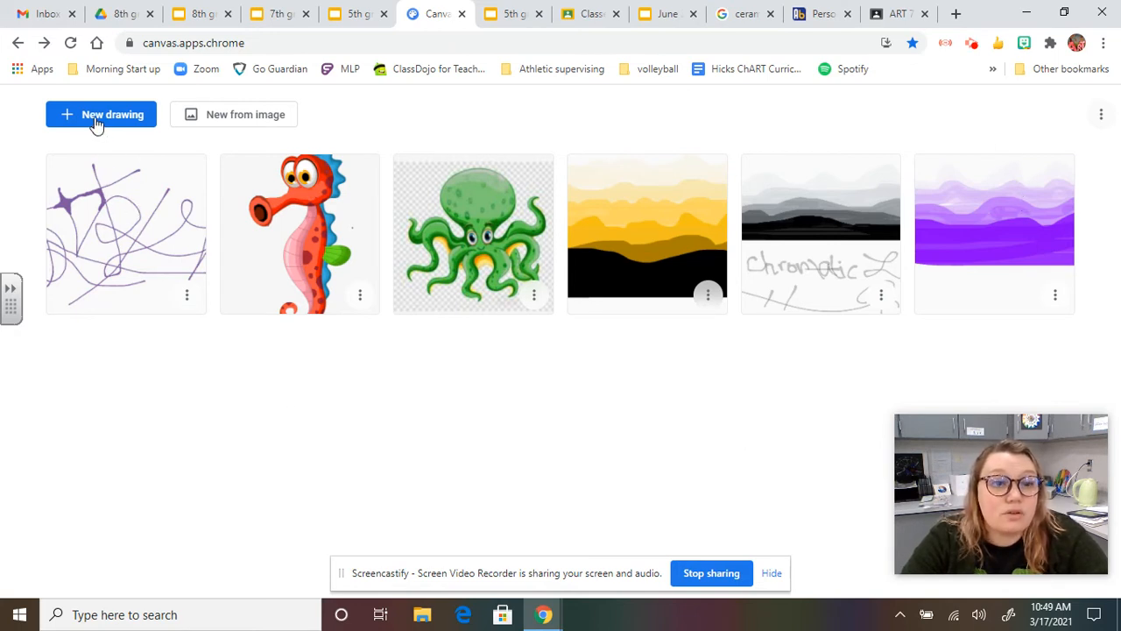
- Create a new blank drawing from the Canvas home page
{"action": "left_click", "coordinate": [101, 114]}
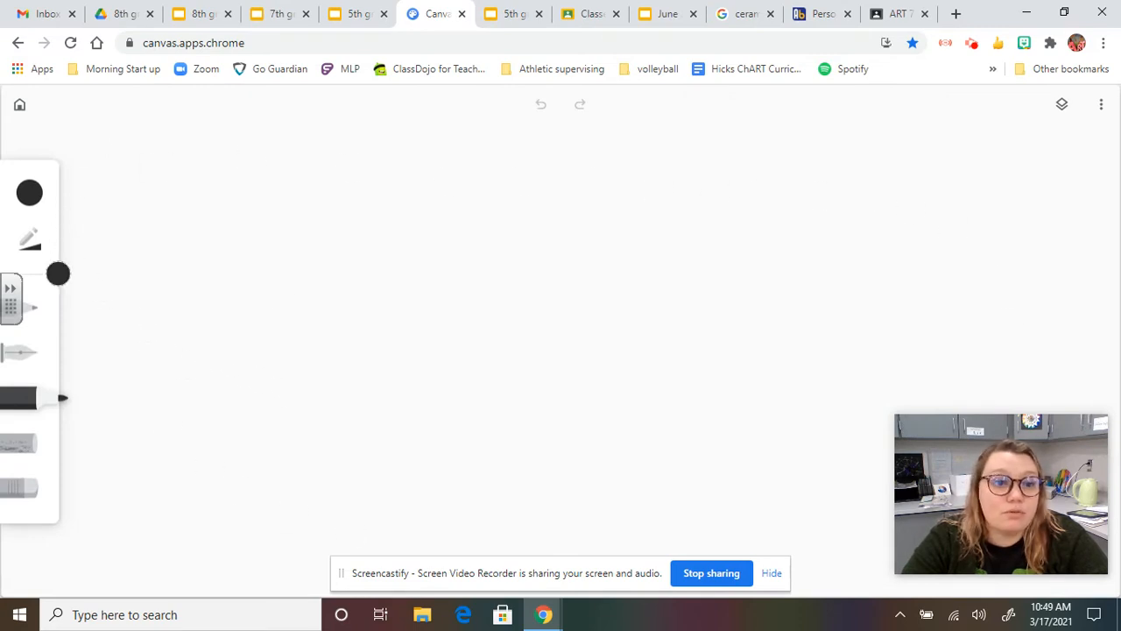
{"action": "mouse_move", "coordinate": [44, 436]}
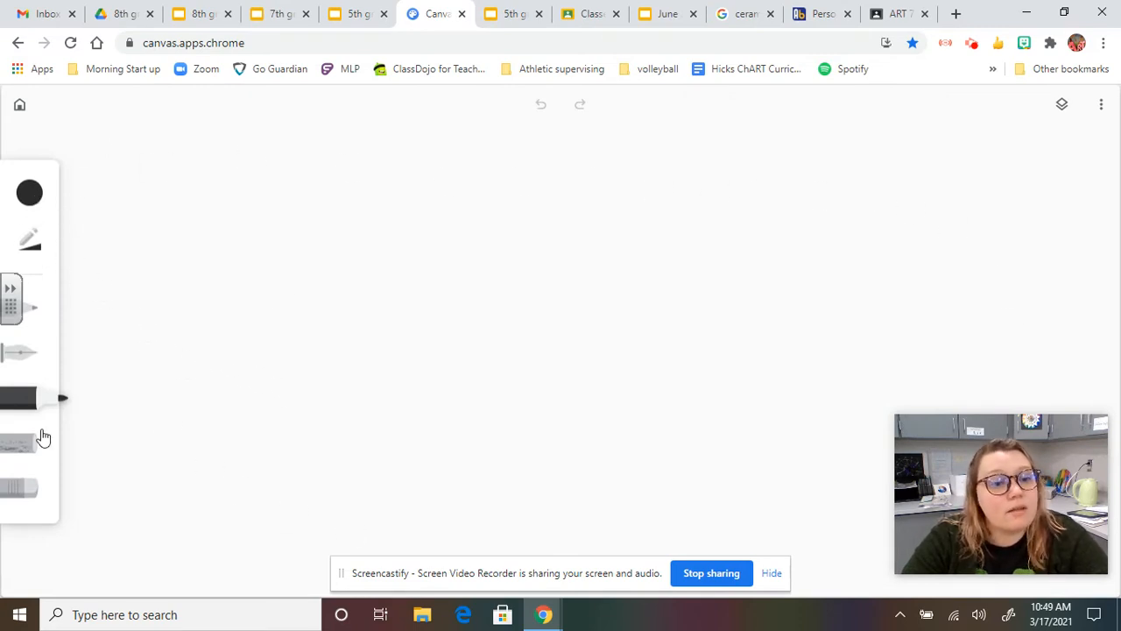
{"action": "mouse_move", "coordinate": [29, 191]}
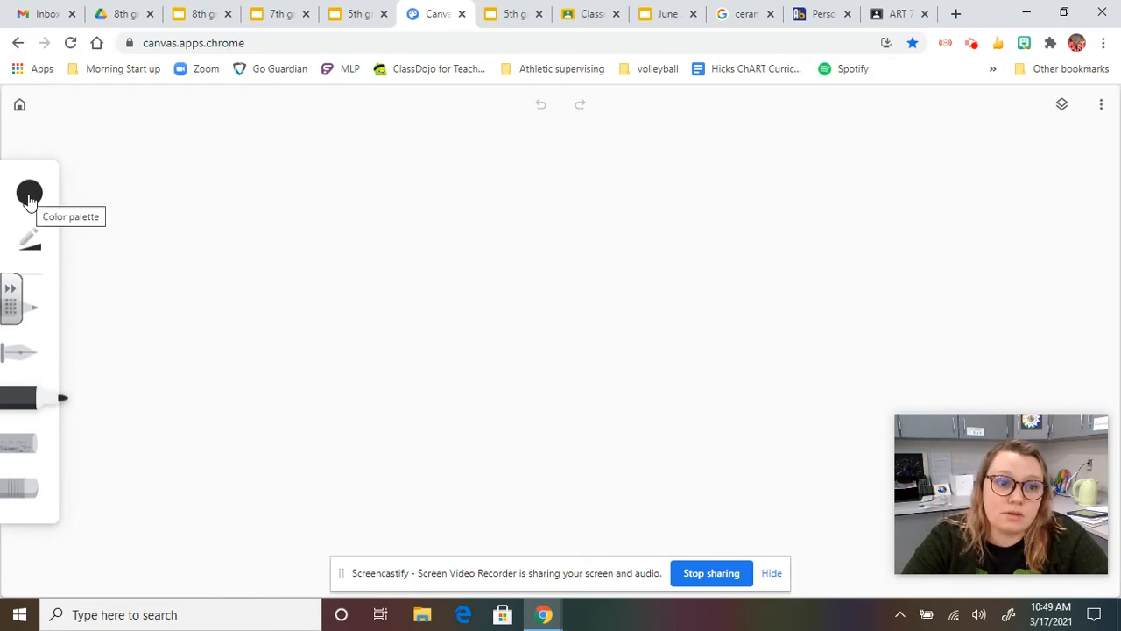
- Pick the light green palette swatch, then darken it to #558362 in Custom
{"action": "left_click", "coordinate": [28, 191]}
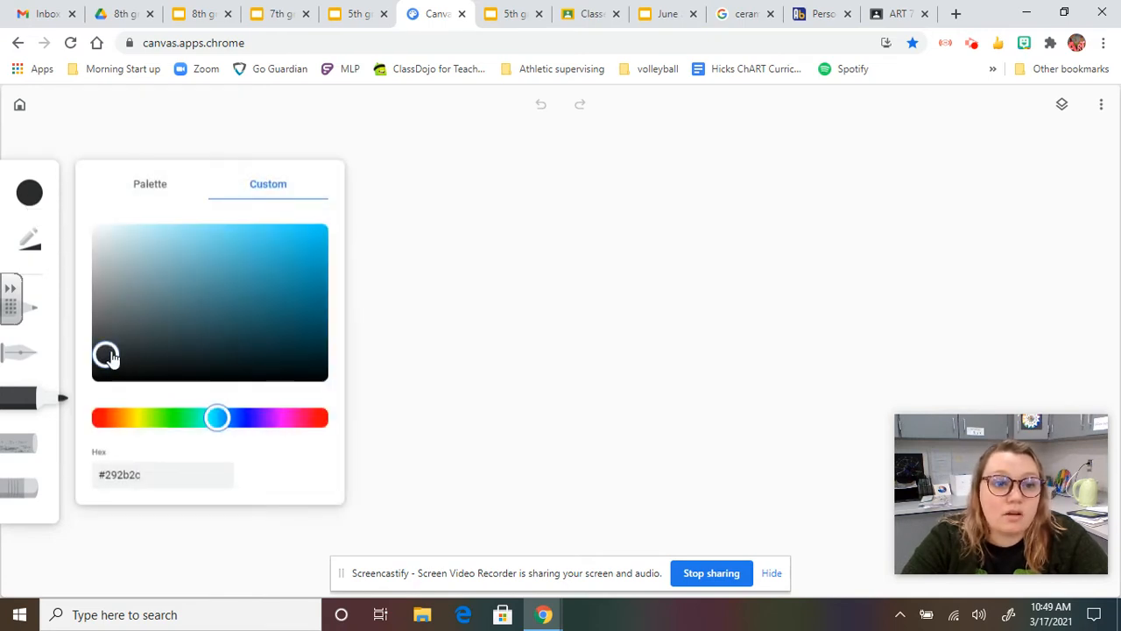
{"action": "left_click", "coordinate": [149, 183]}
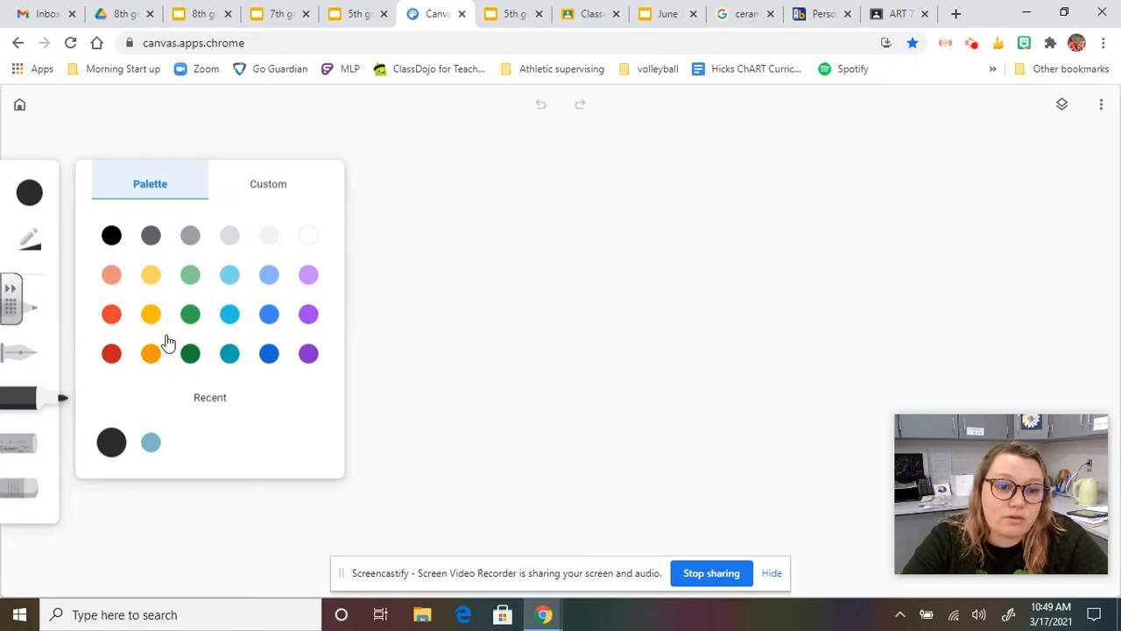
{"action": "mouse_move", "coordinate": [191, 270]}
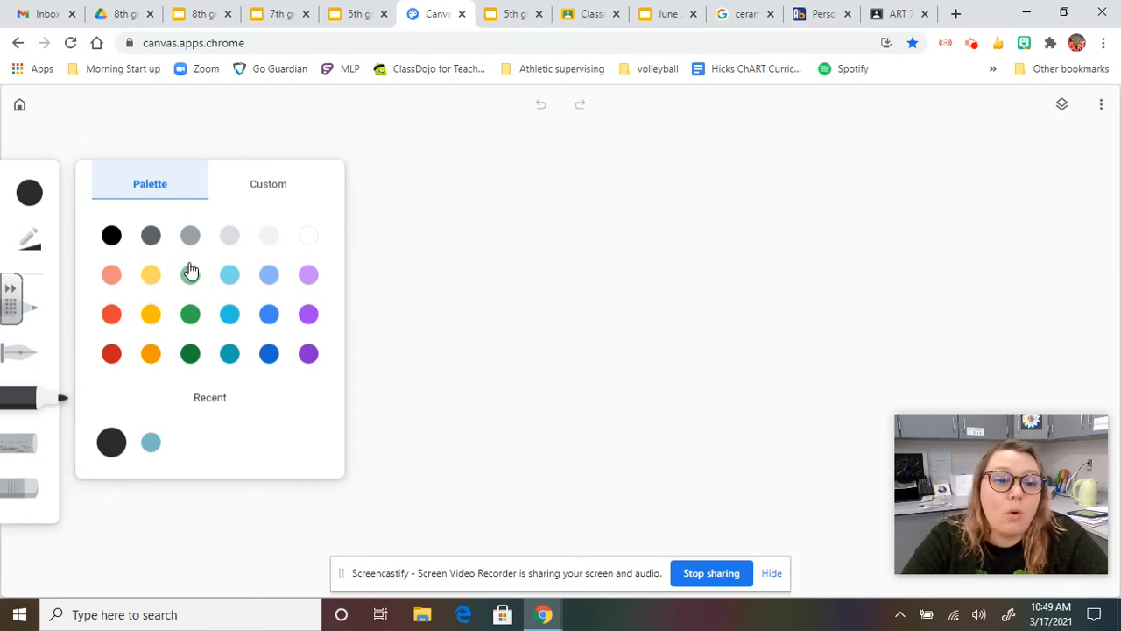
{"action": "left_click", "coordinate": [268, 184]}
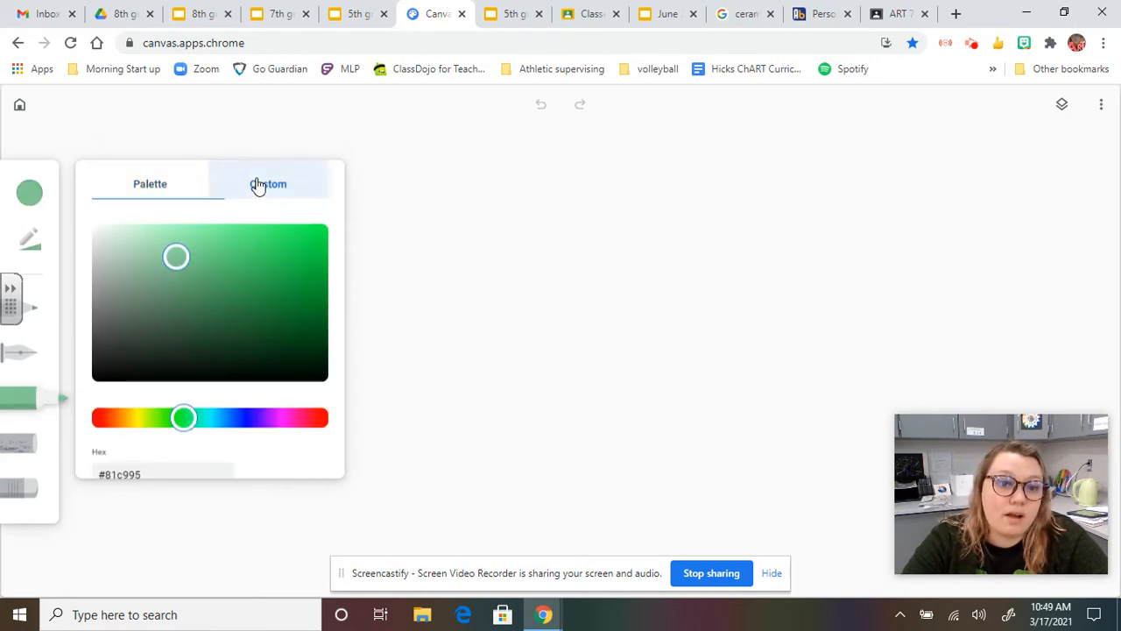
{"action": "left_click", "coordinate": [176, 301]}
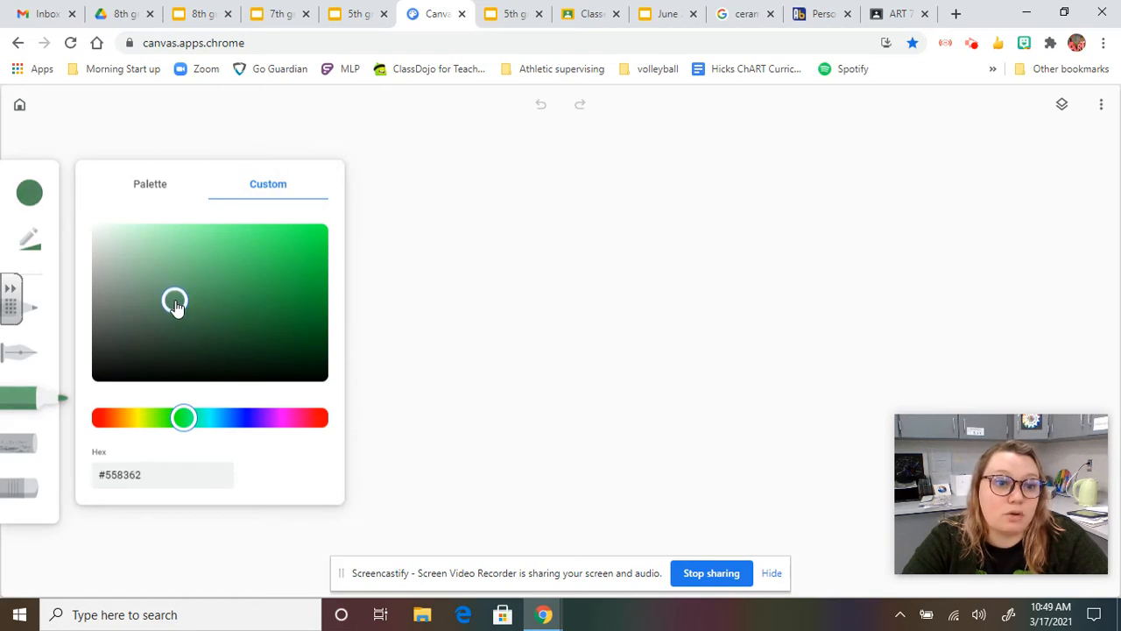
{"action": "mouse_move", "coordinate": [184, 315]}
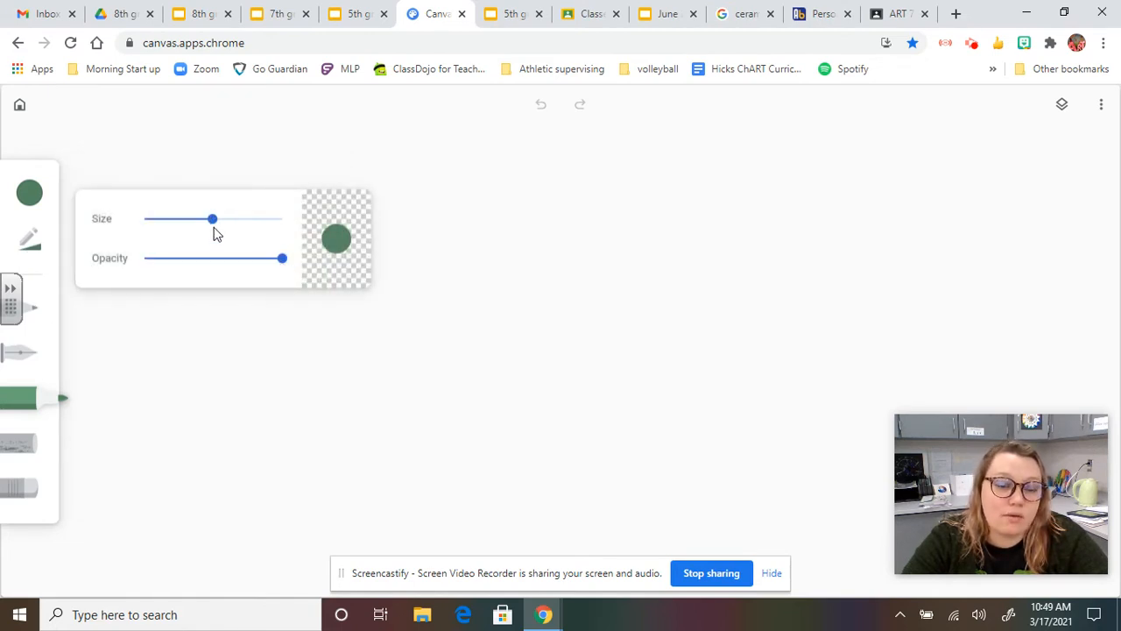
- Set the green brush size to about 60 and opacity to around 80
{"action": "left_click_drag", "start_coordinate": [211, 219], "coordinate": [222, 219]}
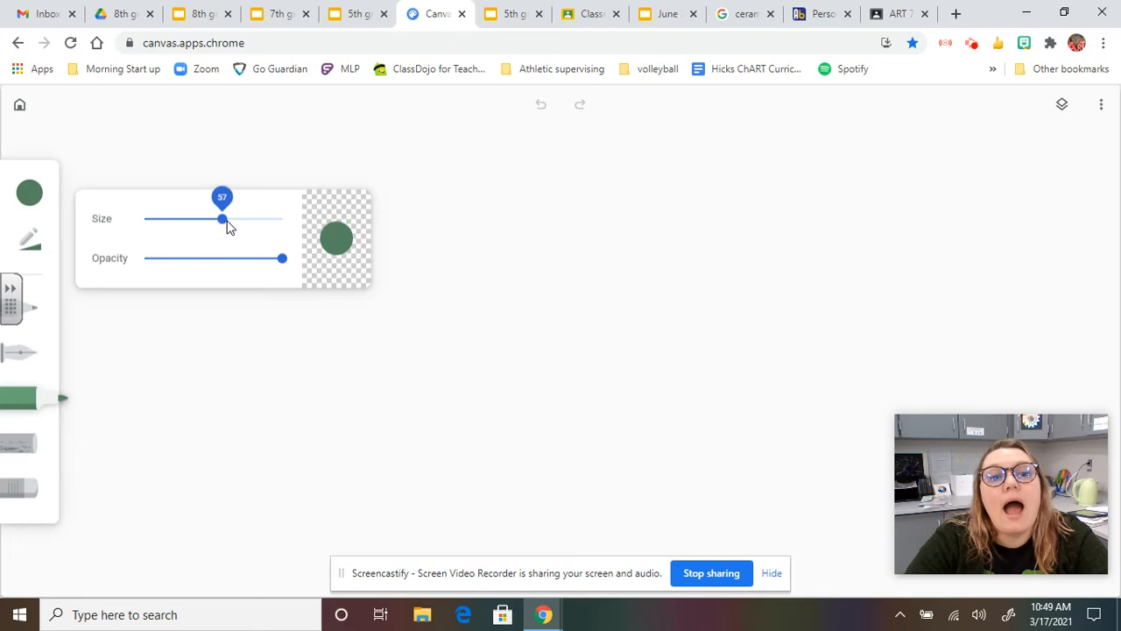
{"action": "left_click_drag", "start_coordinate": [222, 219], "coordinate": [226, 219]}
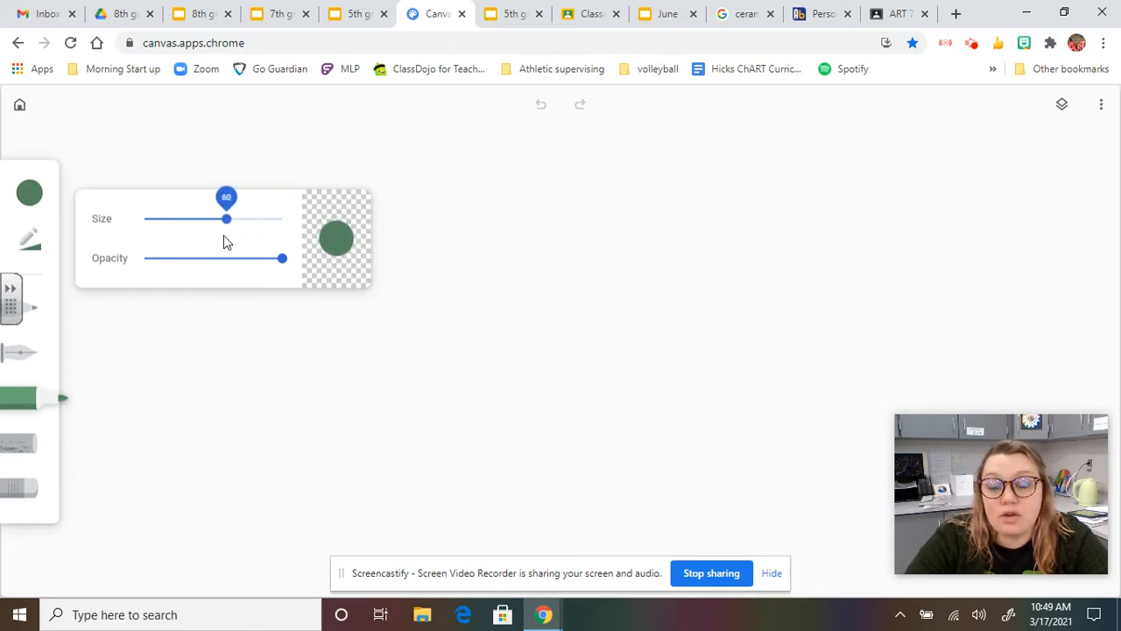
{"action": "left_click_drag", "start_coordinate": [226, 218], "coordinate": [201, 218]}
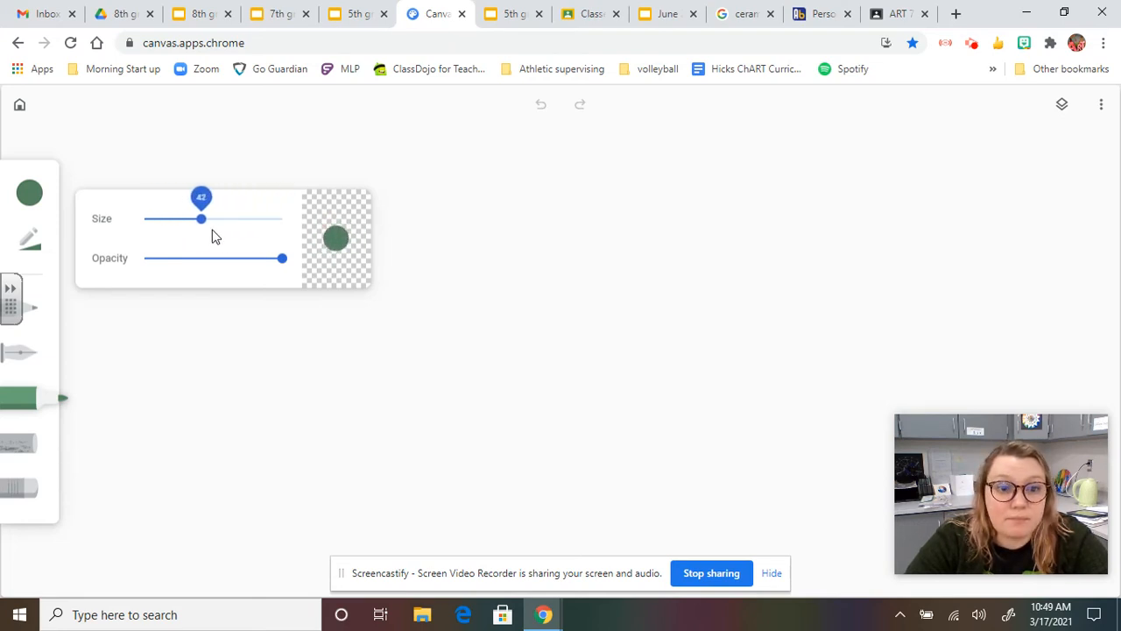
{"action": "left_click_drag", "start_coordinate": [200, 219], "coordinate": [228, 219]}
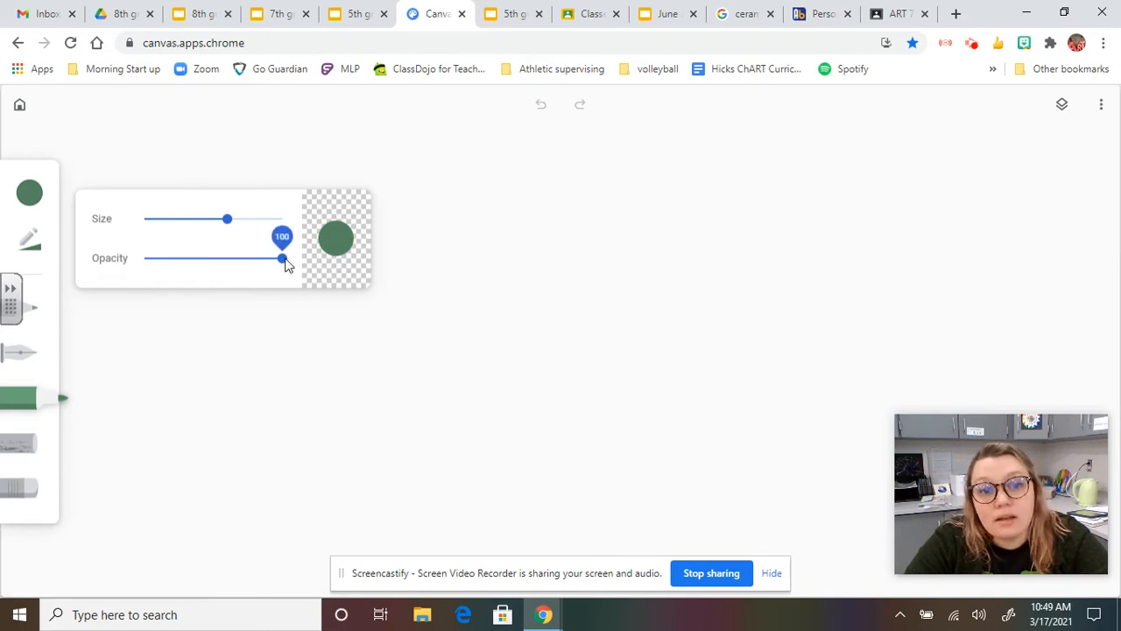
{"action": "left_click_drag", "start_coordinate": [281, 257], "coordinate": [168, 257]}
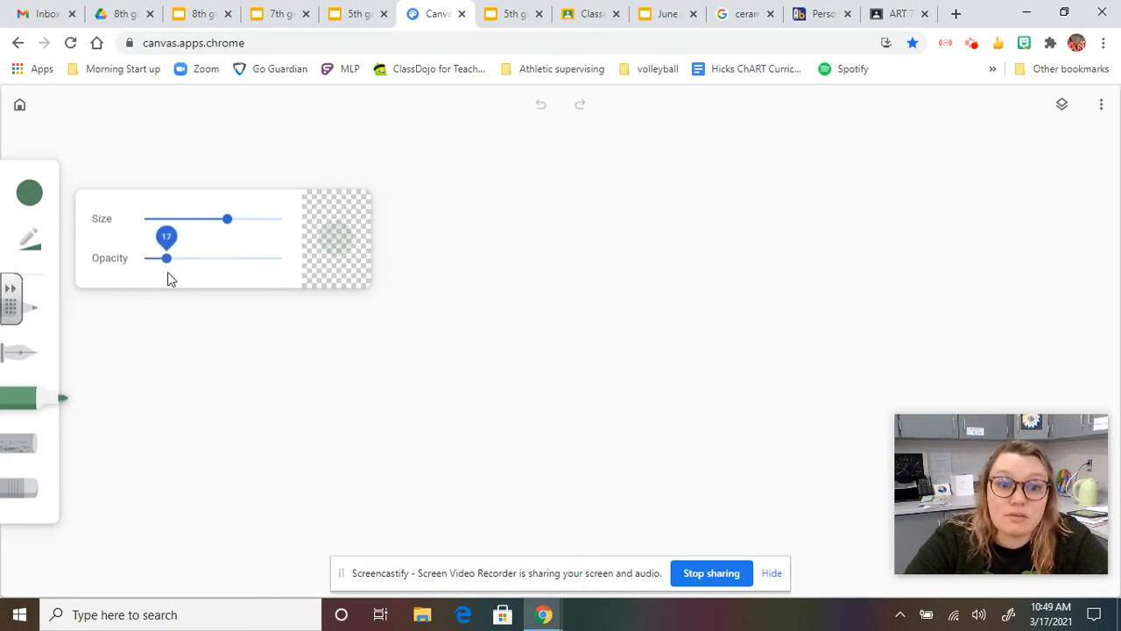
{"action": "left_click_drag", "start_coordinate": [158, 257], "coordinate": [282, 258]}
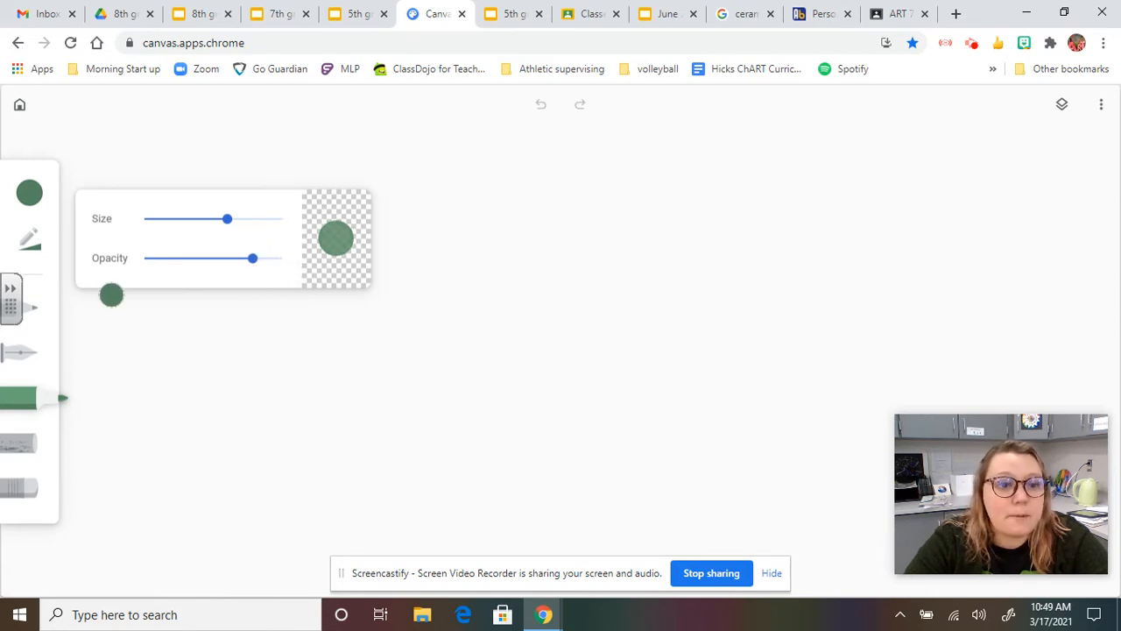
{"action": "left_click", "coordinate": [29, 306]}
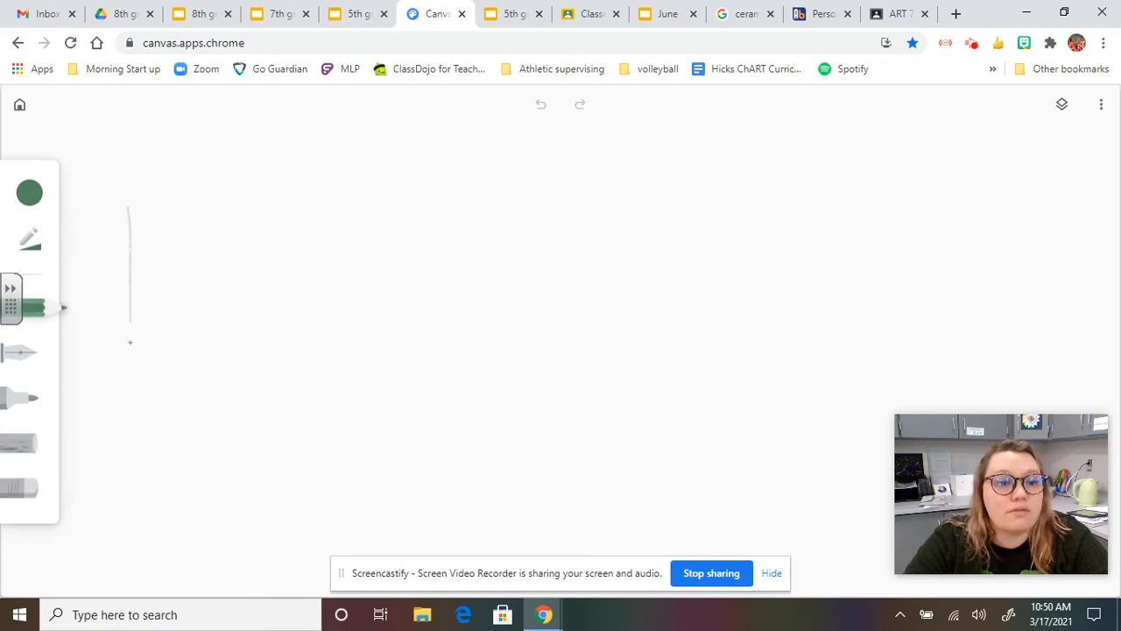
- Draw a thin vertical green test stroke on the canvas
{"action": "left_click_drag", "start_coordinate": [131, 206], "coordinate": [141, 486]}
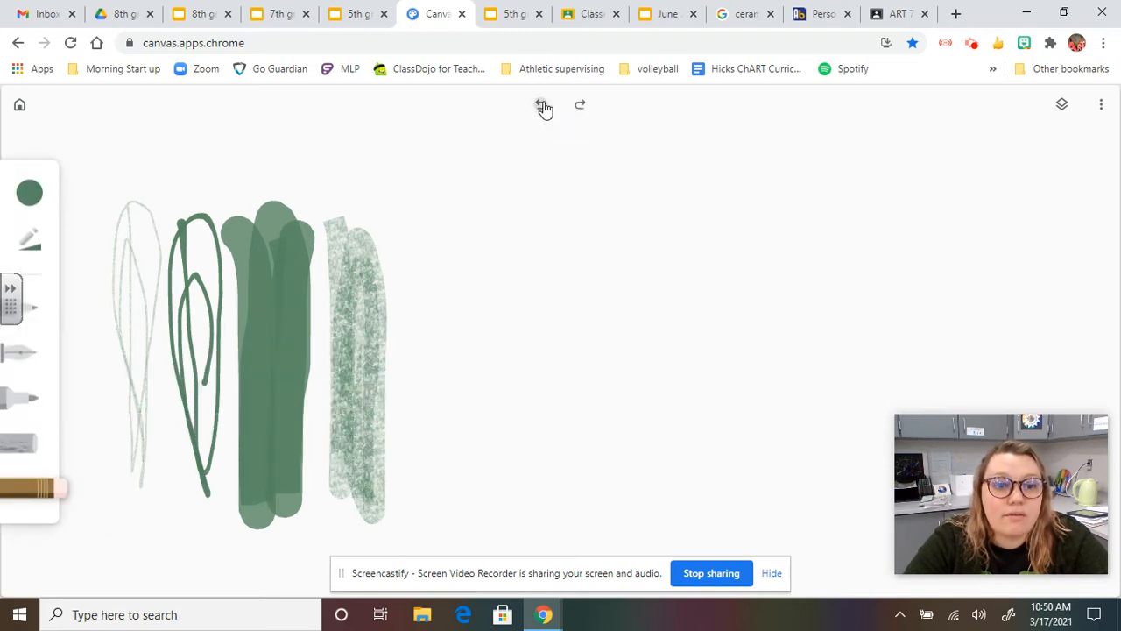
- Undo the test strokes and reduce the pen stroke size to about half
{"action": "left_click", "coordinate": [540, 105]}
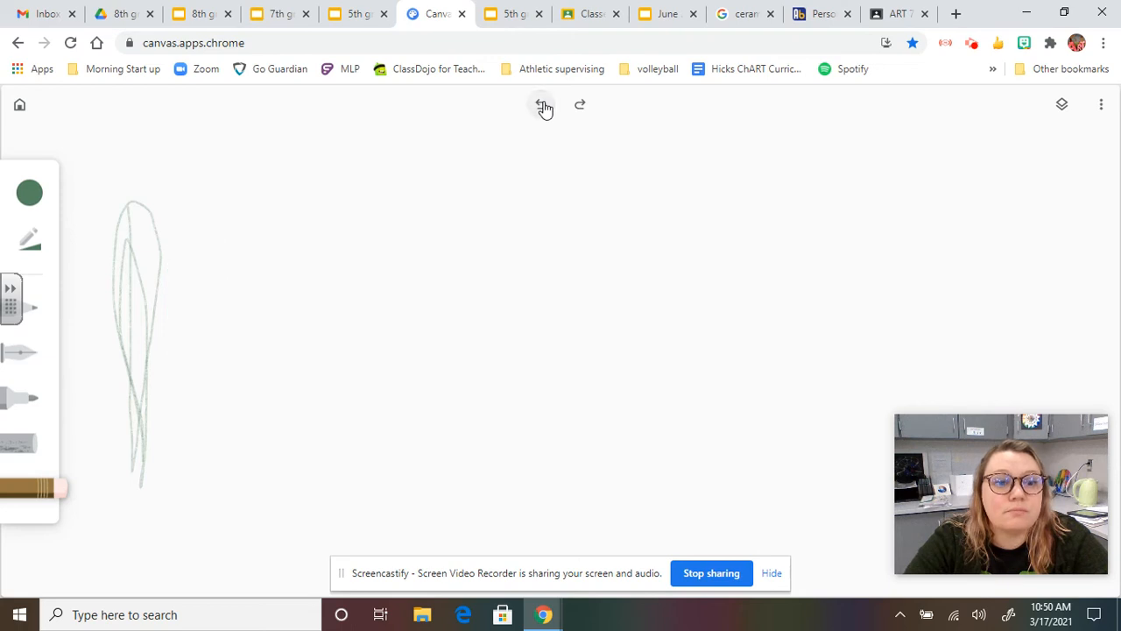
{"action": "left_click", "coordinate": [541, 105]}
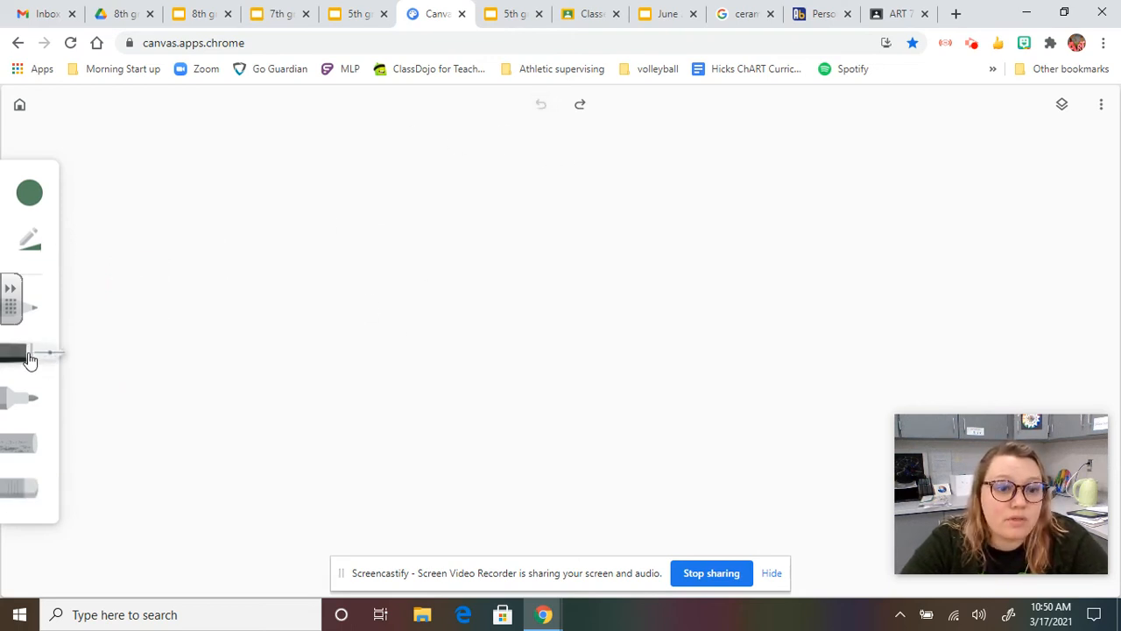
{"action": "left_click", "coordinate": [29, 353]}
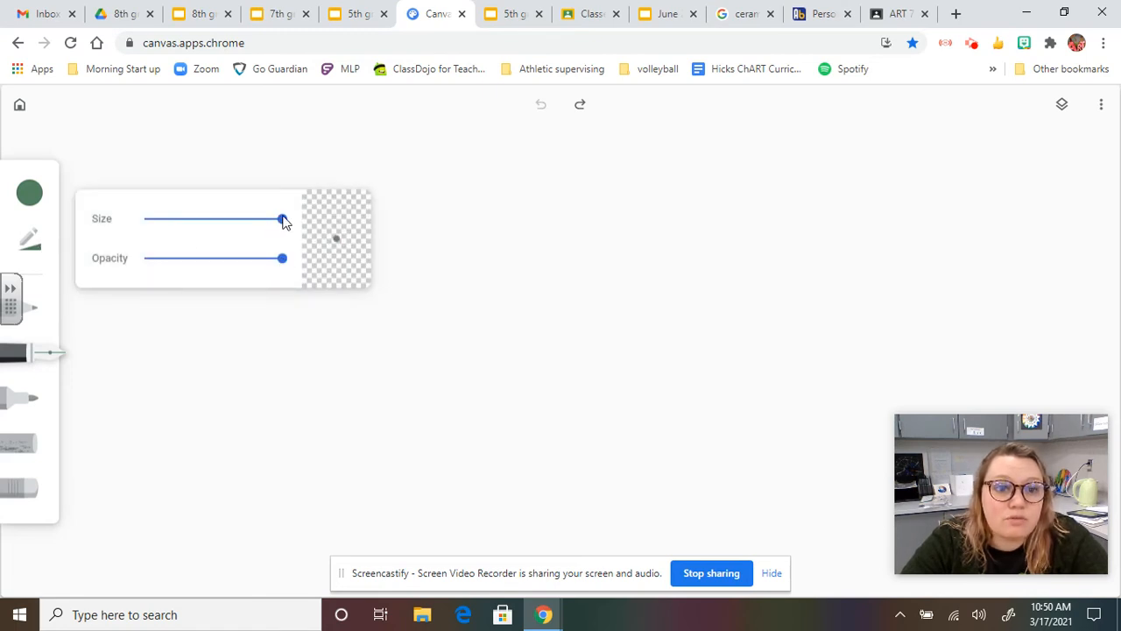
{"action": "left_click_drag", "start_coordinate": [282, 219], "coordinate": [196, 219]}
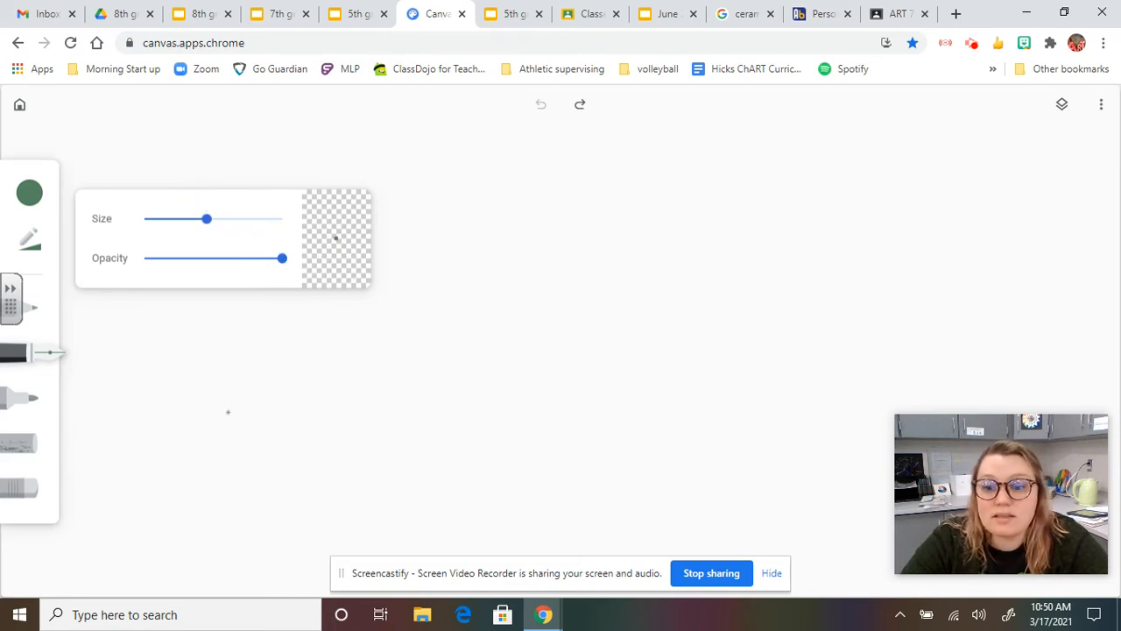
{"action": "mouse_move", "coordinate": [450, 320]}
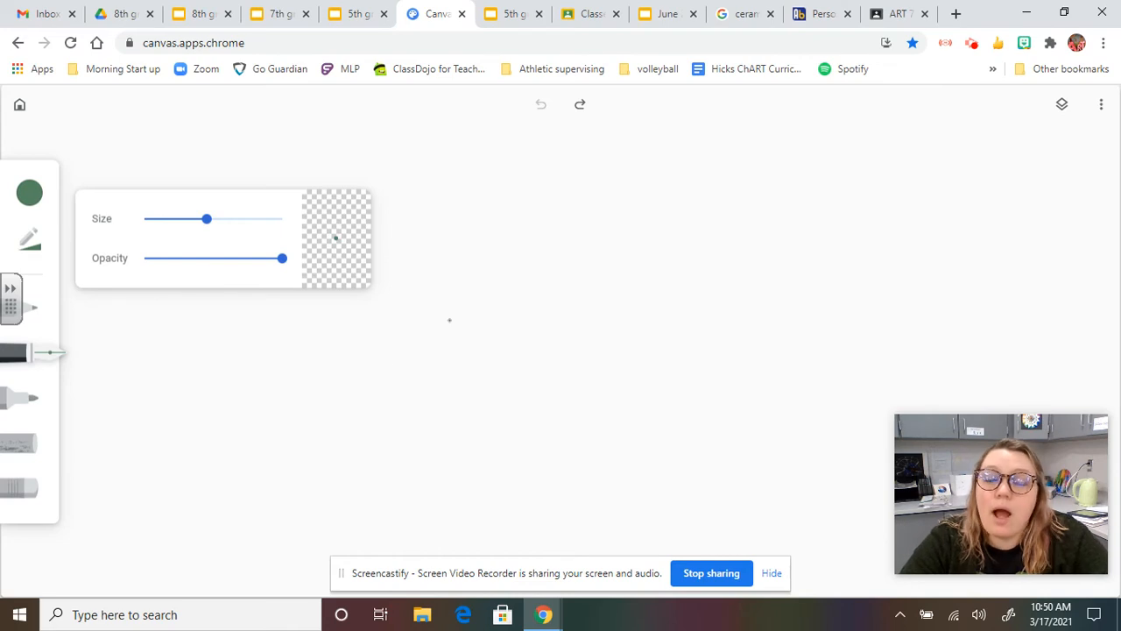
{"action": "mouse_move", "coordinate": [494, 291]}
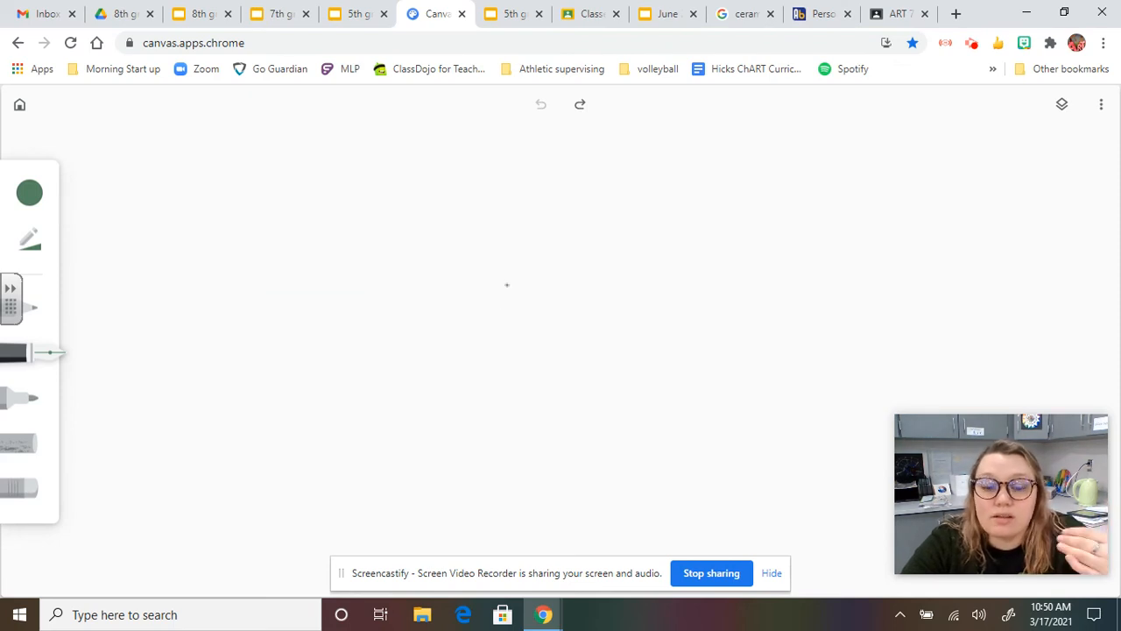
{"action": "mouse_move", "coordinate": [479, 277]}
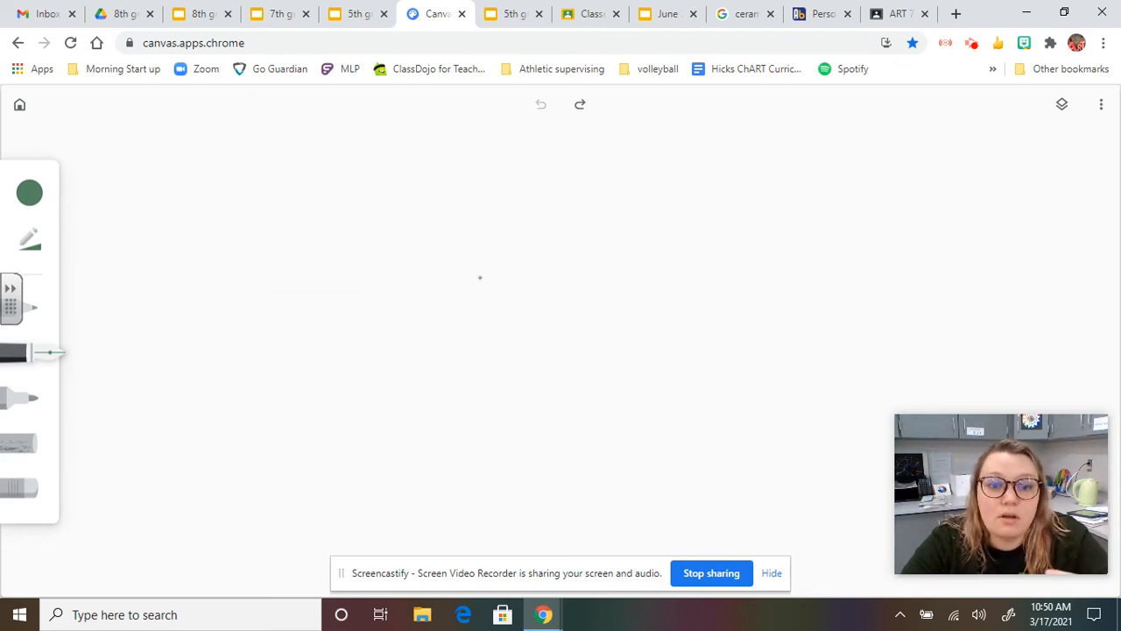
{"action": "mouse_move", "coordinate": [463, 290]}
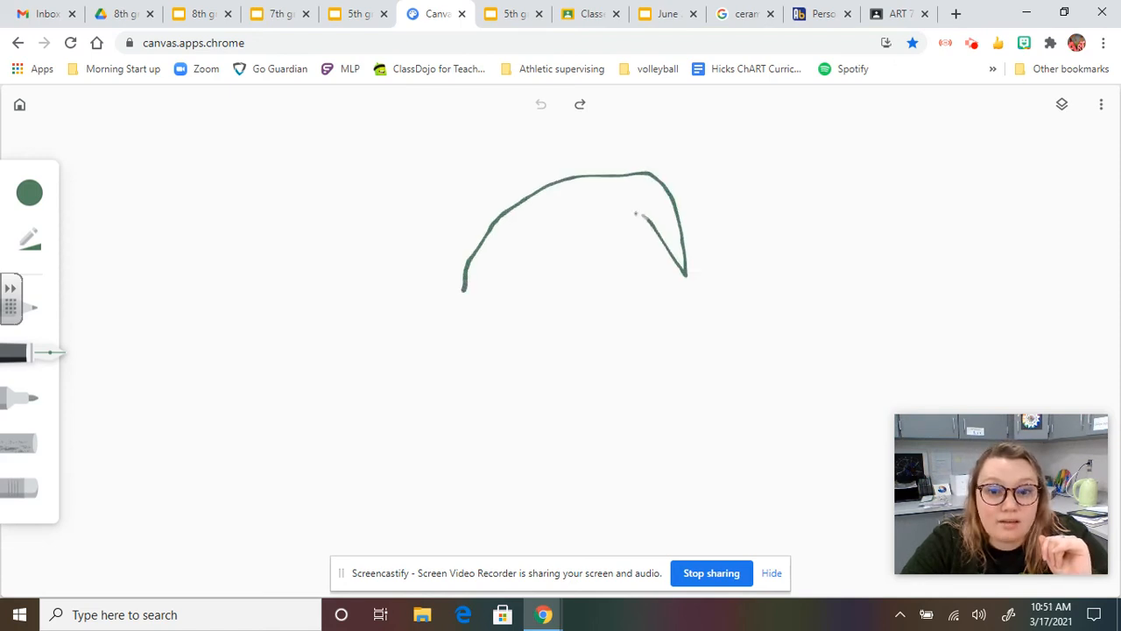
- Draw the green flower's pointed petals, spiral centre, tall stem and lower leaves
{"action": "left_click_drag", "start_coordinate": [644, 227], "coordinate": [517, 293]}
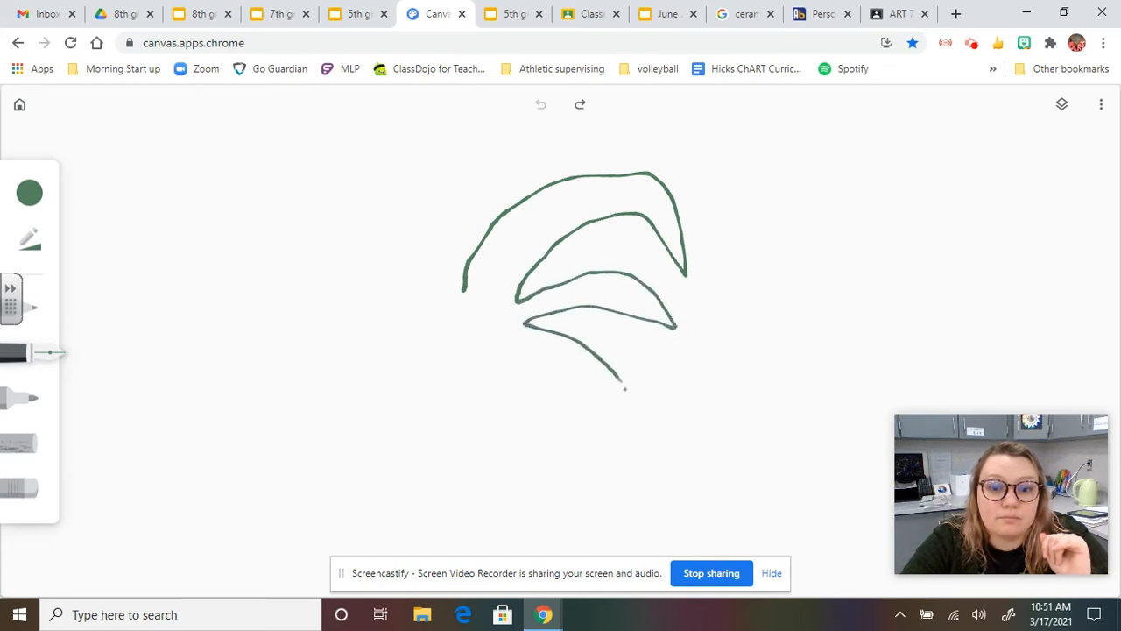
{"action": "left_click_drag", "start_coordinate": [523, 332], "coordinate": [643, 429]}
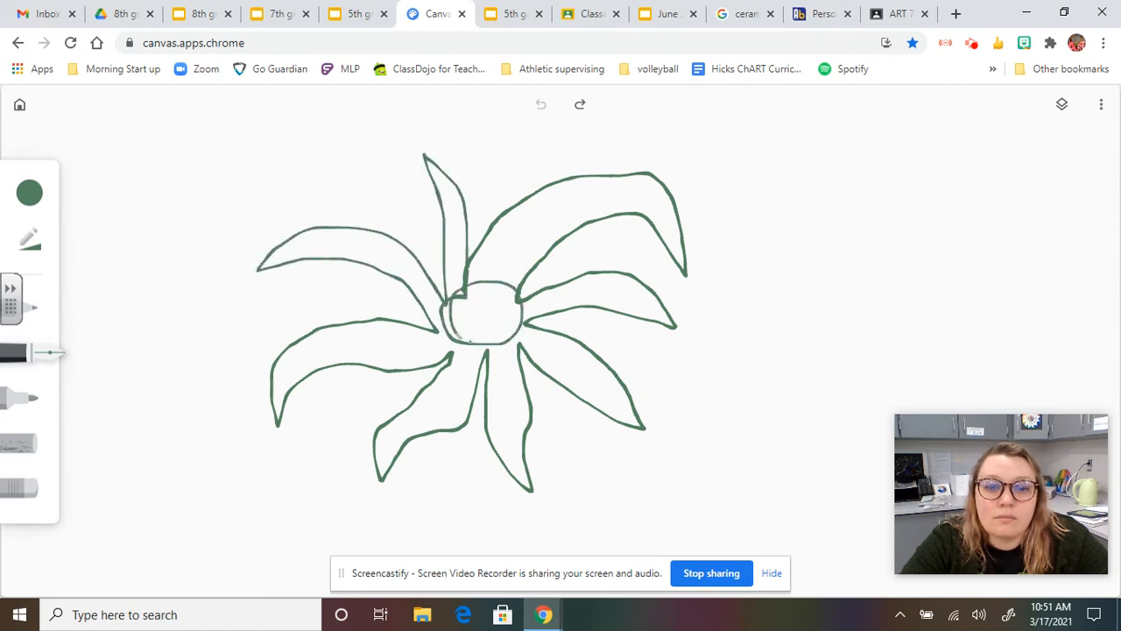
{"action": "left_click_drag", "start_coordinate": [477, 298], "coordinate": [473, 429]}
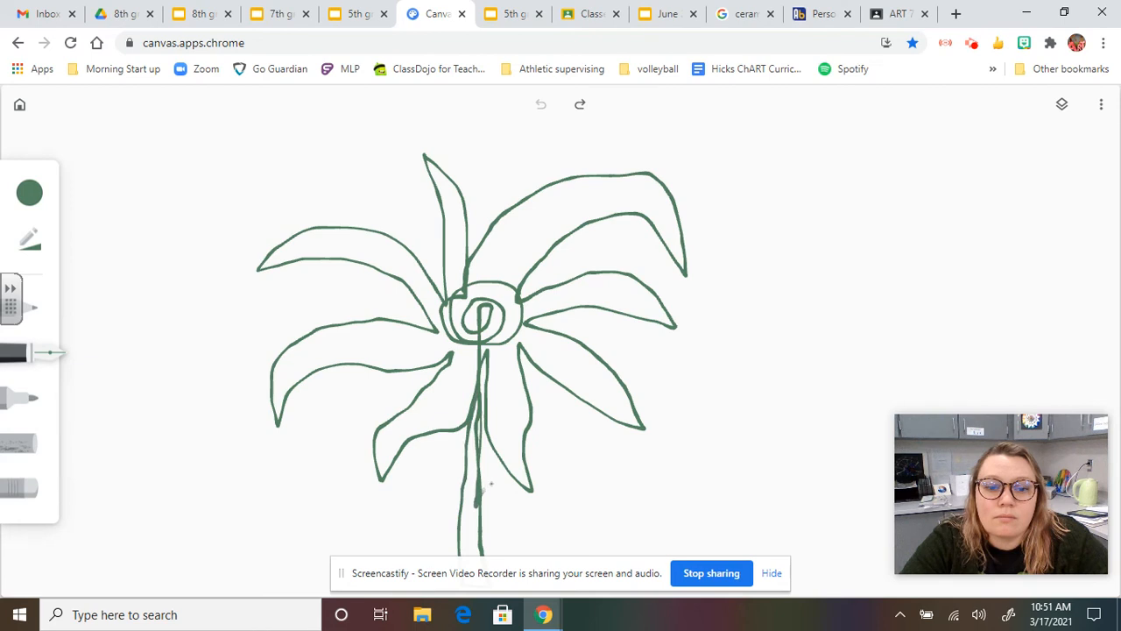
{"action": "left_click_drag", "start_coordinate": [478, 508], "coordinate": [557, 543]}
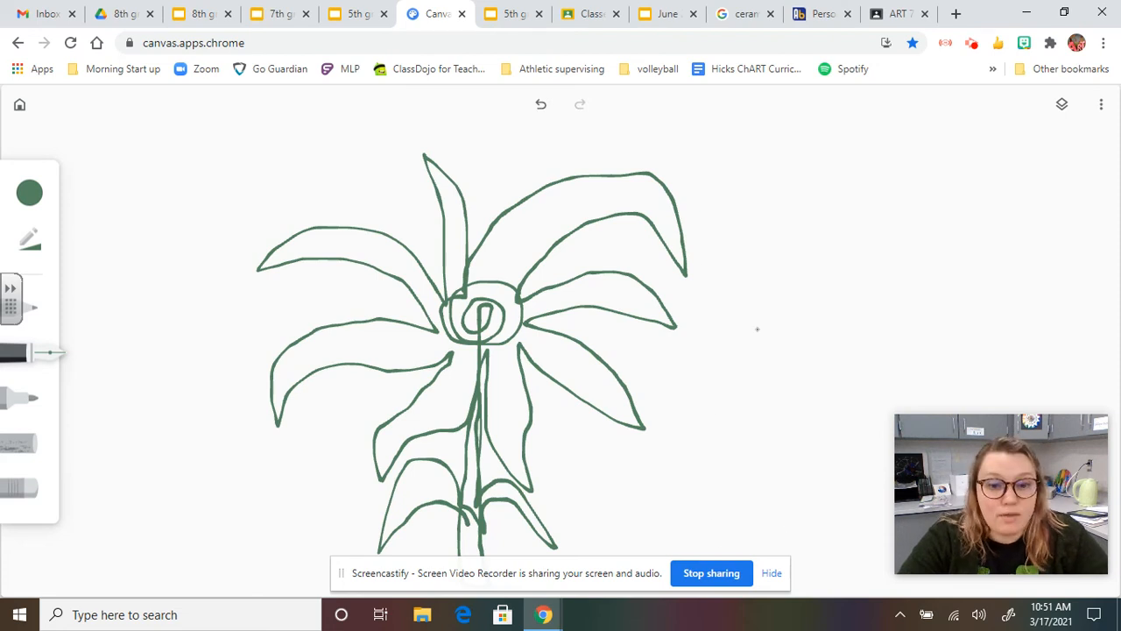
{"action": "mouse_move", "coordinate": [558, 267]}
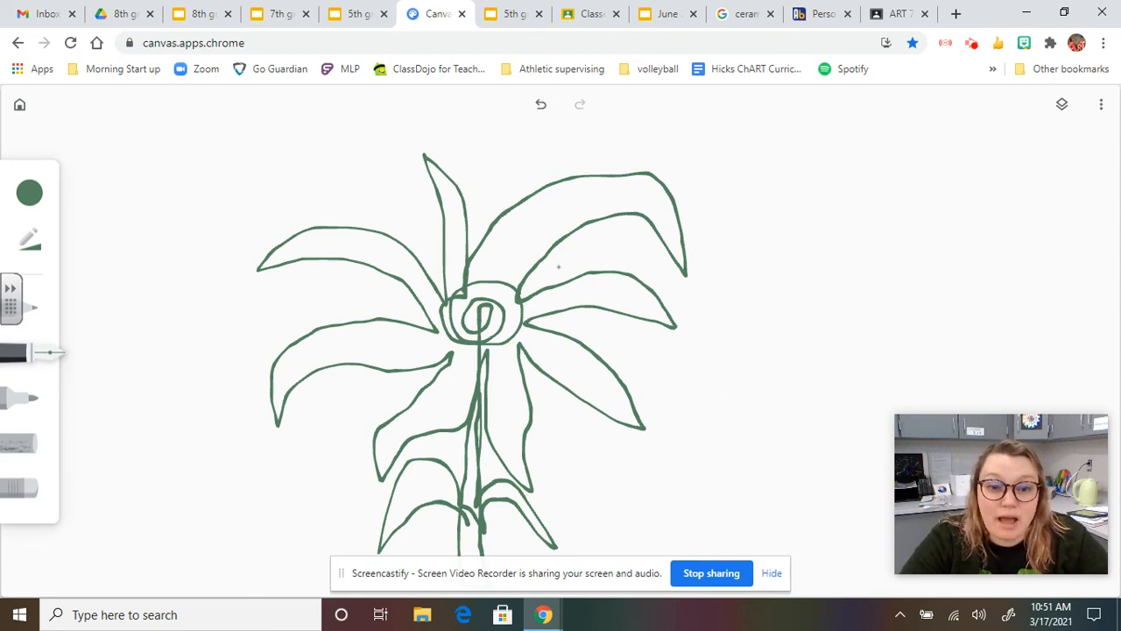
- Choose a light pink brush colour and fine-tune its shade with the hue slider
{"action": "left_click", "coordinate": [29, 241]}
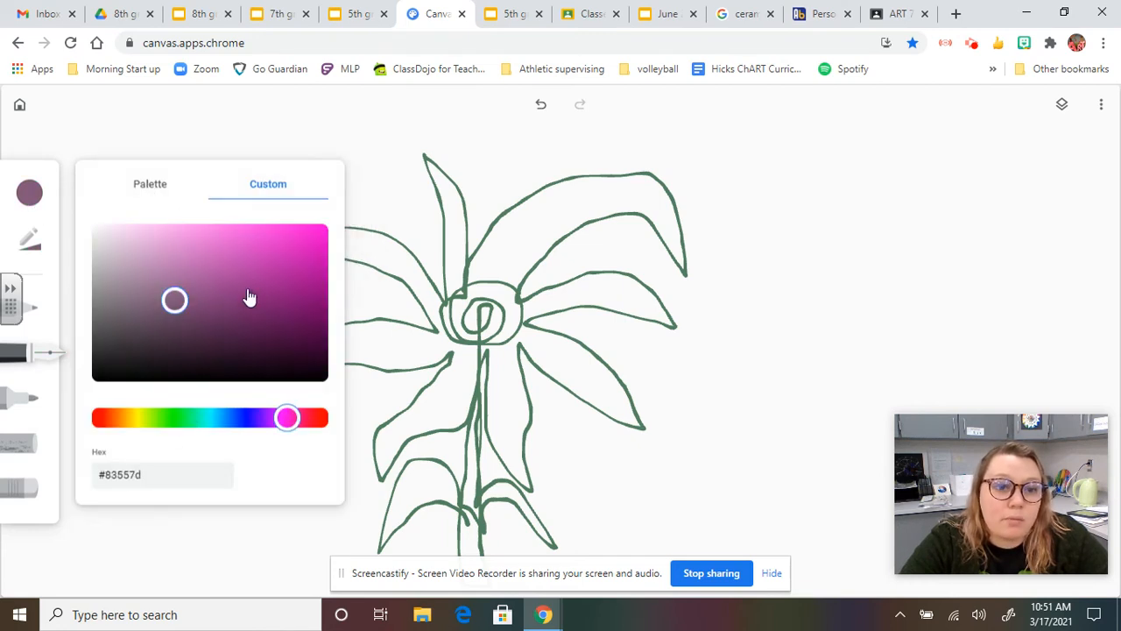
{"action": "left_click", "coordinate": [152, 237]}
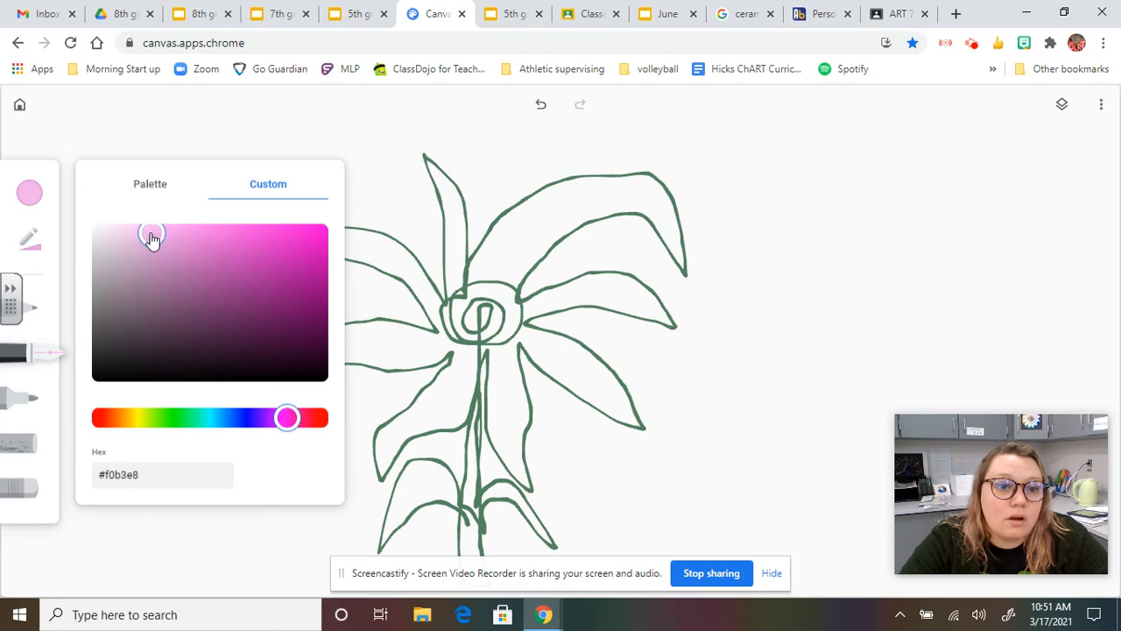
{"action": "left_click_drag", "start_coordinate": [287, 416], "coordinate": [101, 417]}
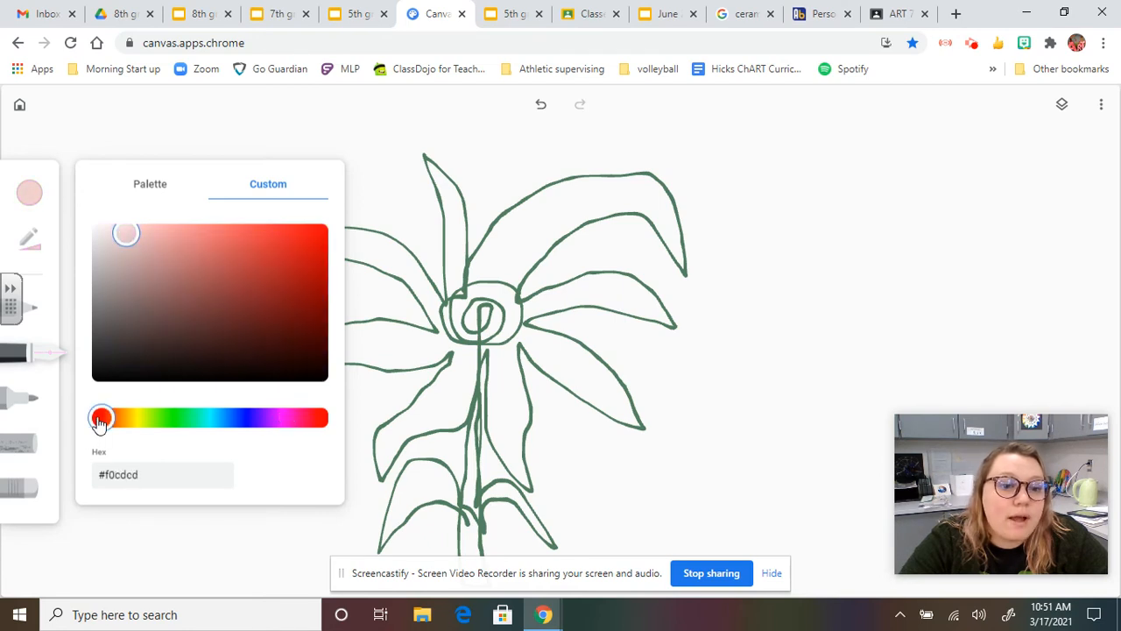
{"action": "left_click_drag", "start_coordinate": [100, 417], "coordinate": [278, 418]}
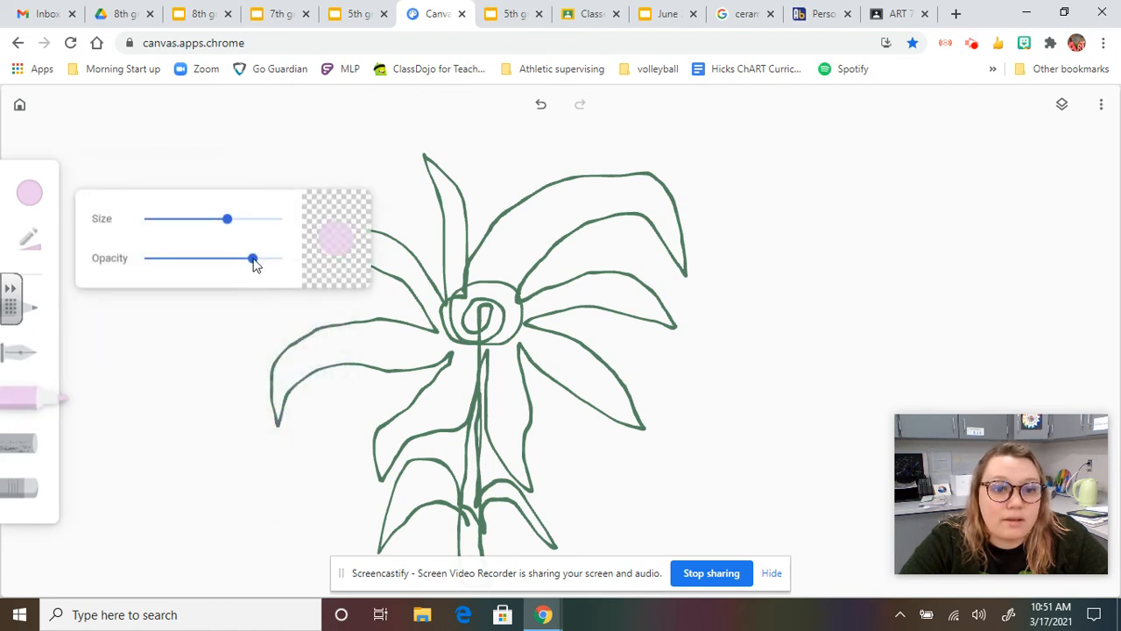
- Fill the tall top petal with pale pink marker
{"action": "left_click_drag", "start_coordinate": [228, 219], "coordinate": [157, 219]}
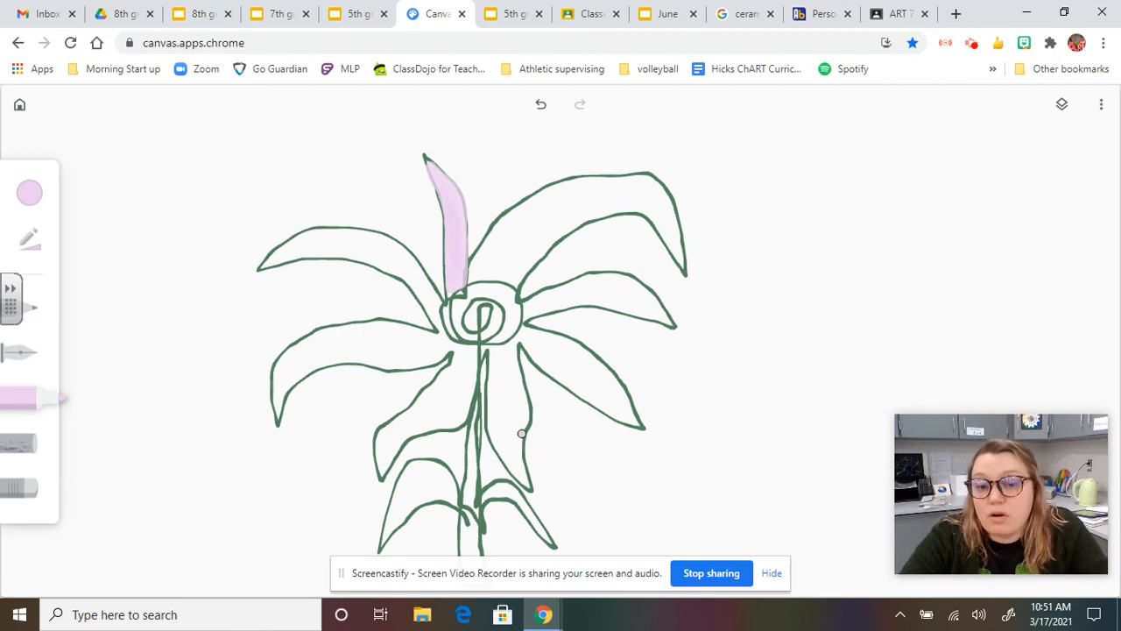
{"action": "mouse_move", "coordinate": [647, 278]}
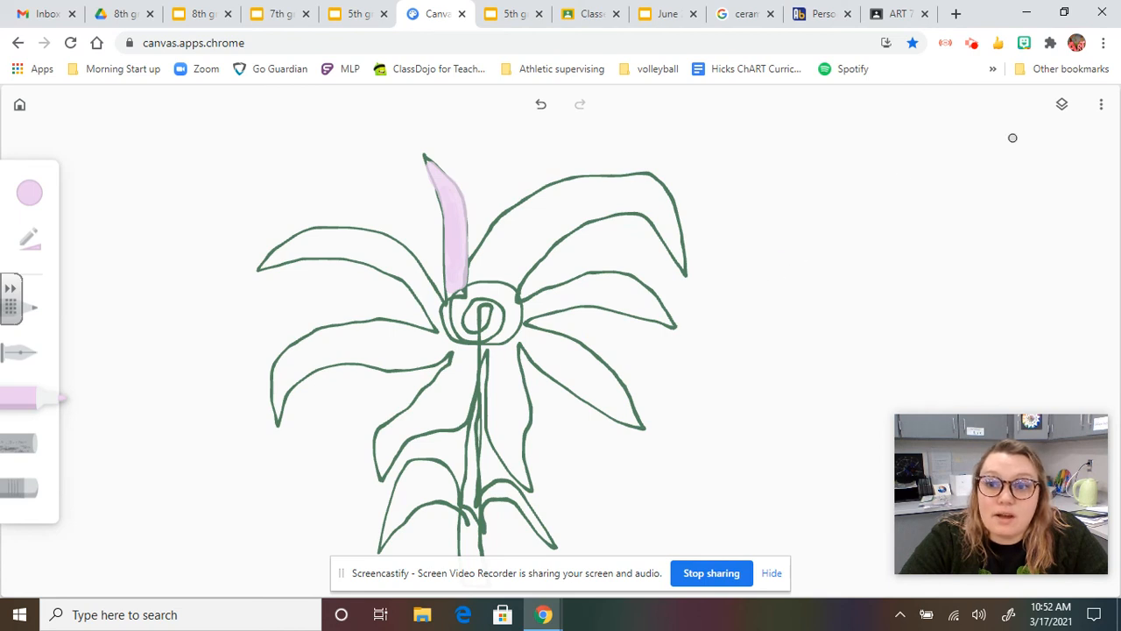
{"action": "mouse_move", "coordinate": [759, 344]}
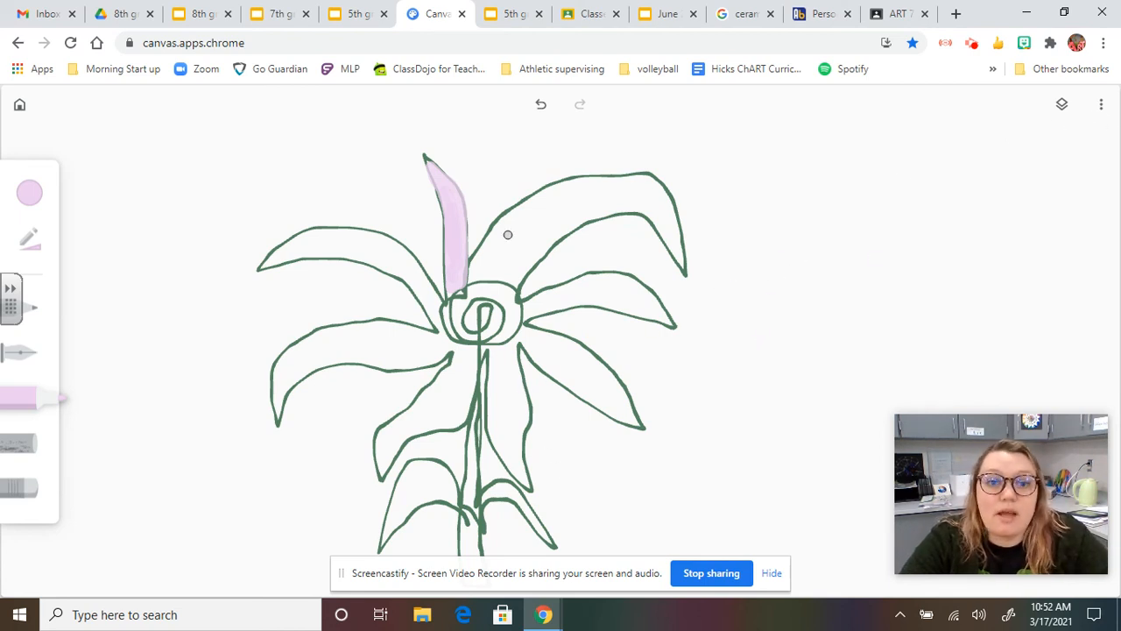
{"action": "mouse_move", "coordinate": [704, 320]}
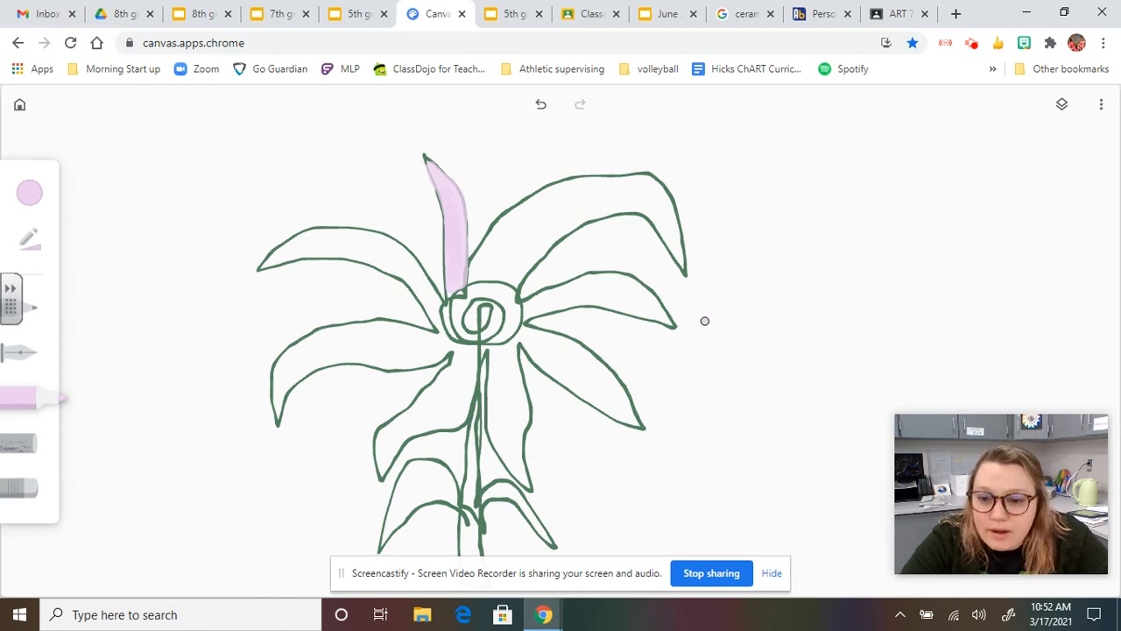
{"action": "mouse_move", "coordinate": [971, 196]}
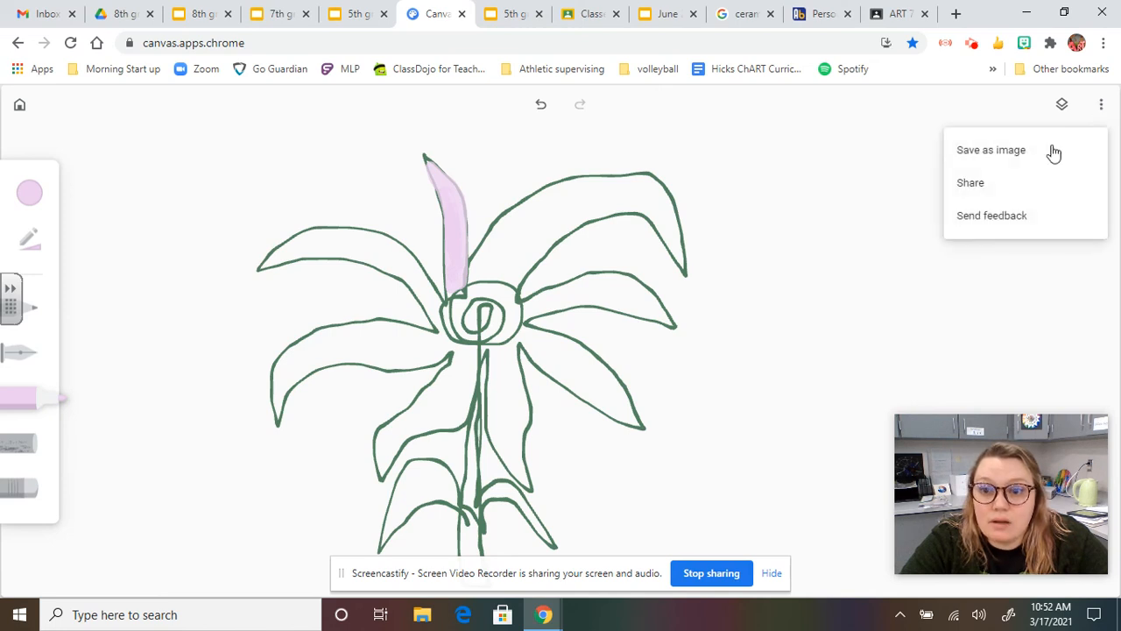
- Save the drawing as an image, downloading canvas (3).png
{"action": "left_click", "coordinate": [991, 150]}
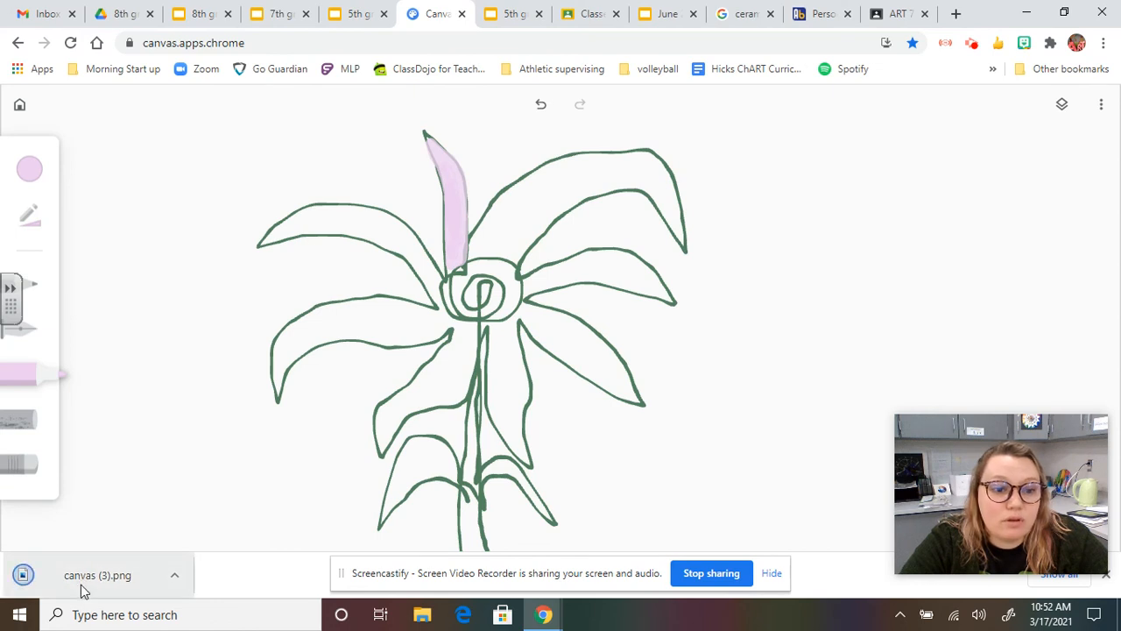
{"action": "mouse_move", "coordinate": [97, 575]}
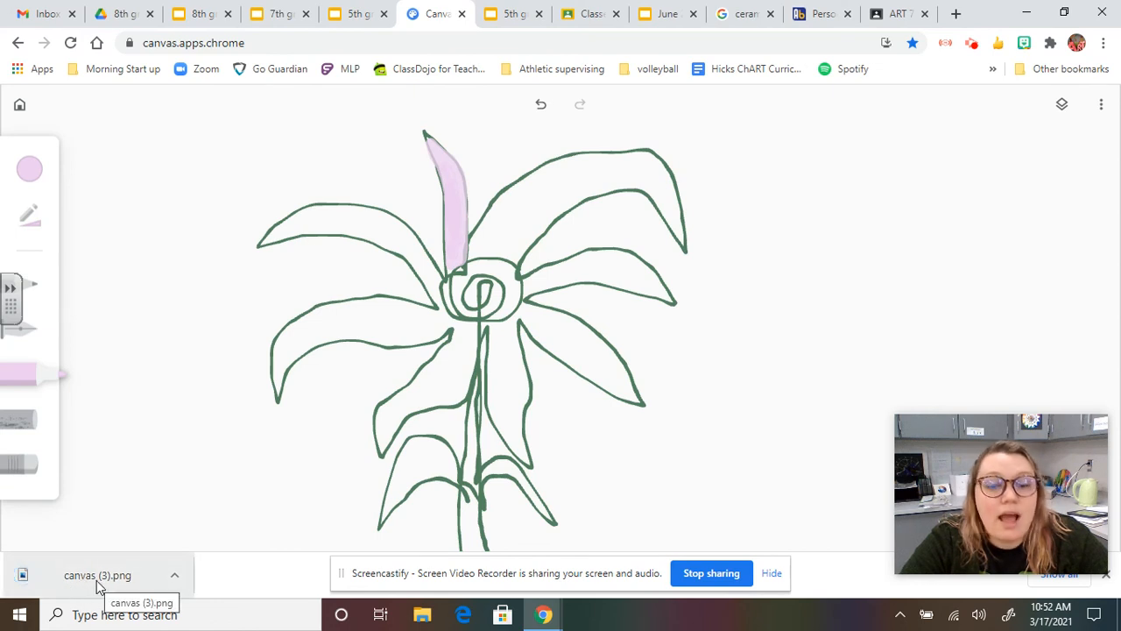